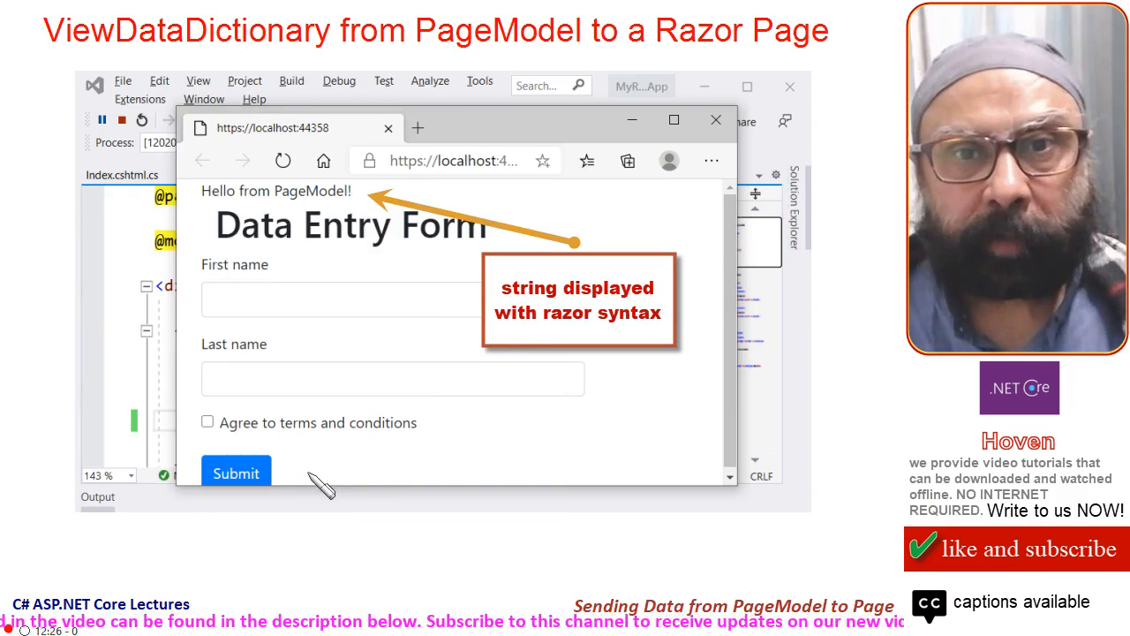
mouse_move(332, 480)
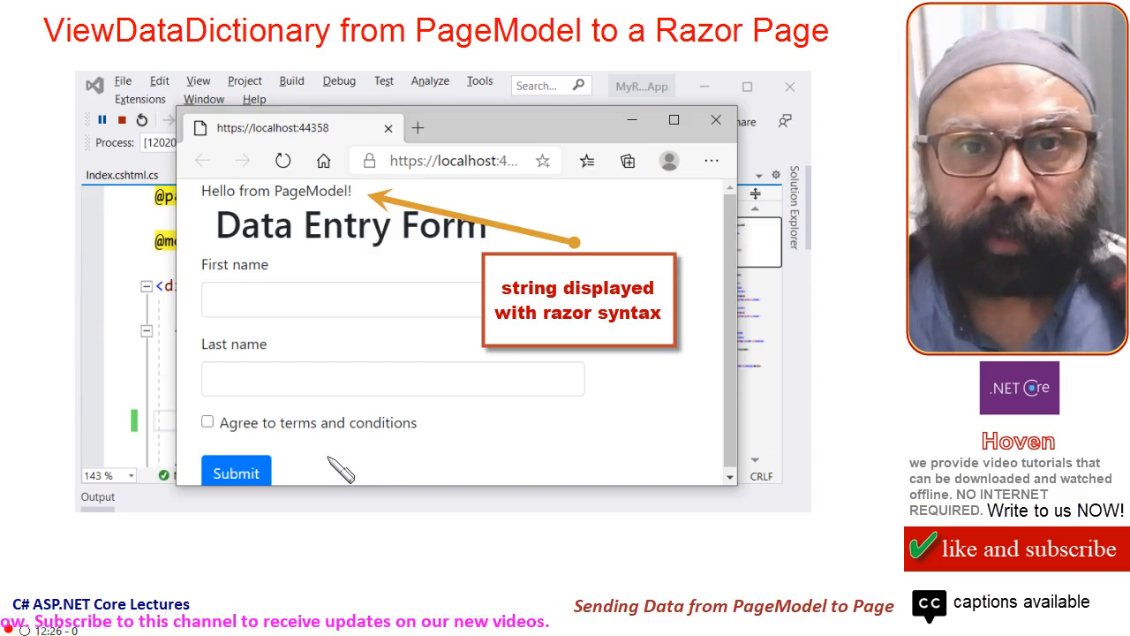
mouse_move(362, 438)
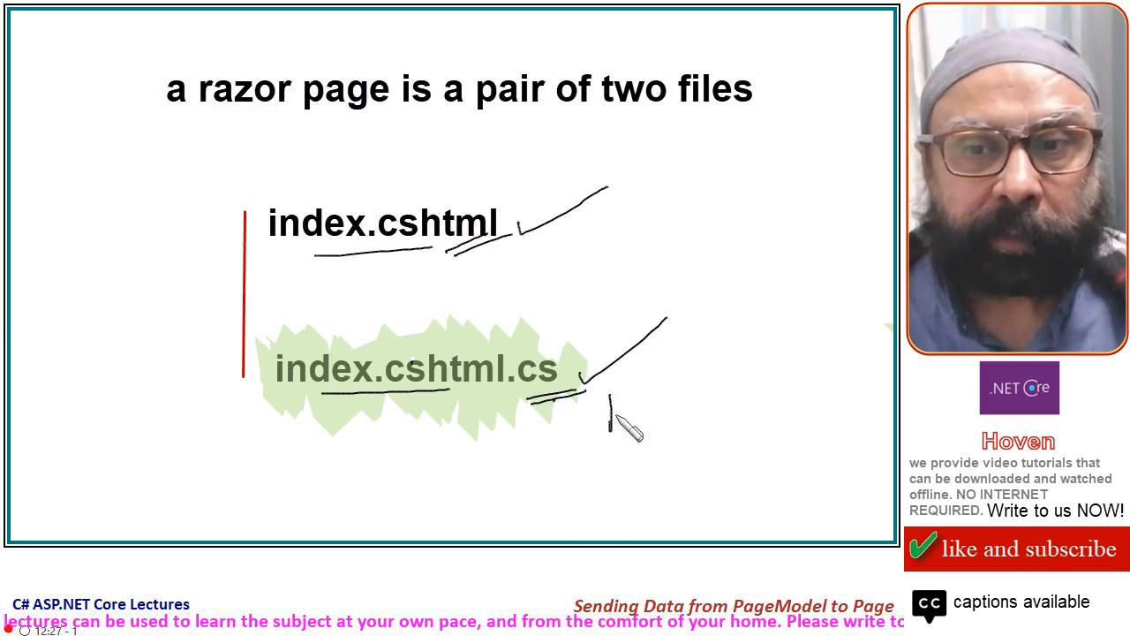
Begin adding a new class to the Pages folder via Add > Class in Solution Explorer
drag(600, 429, 786, 424)
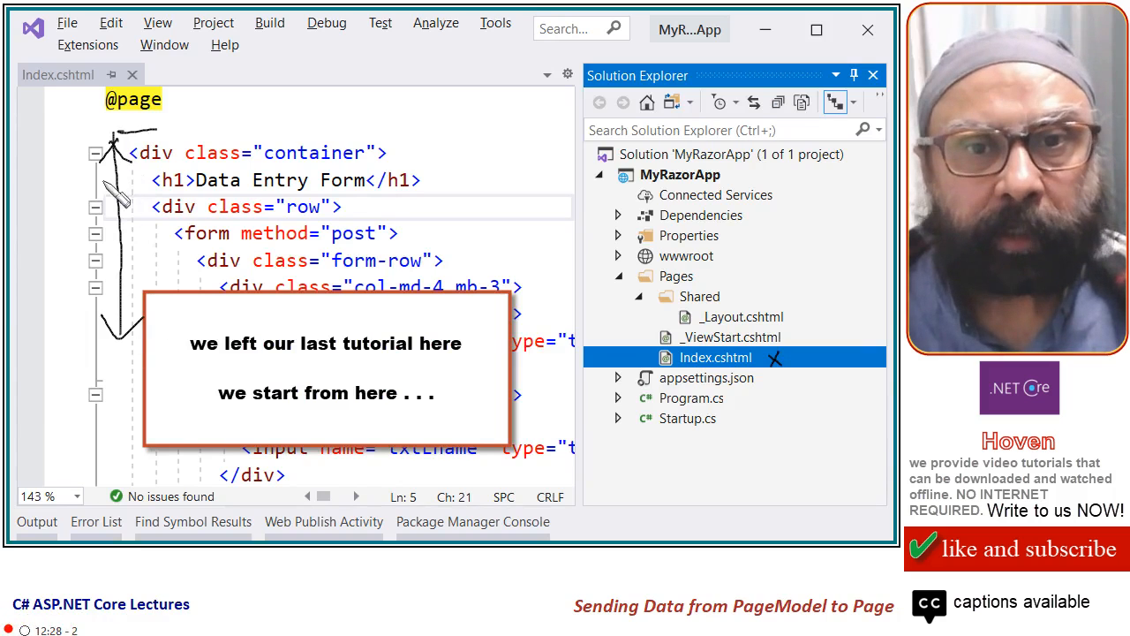
mouse_move(274, 420)
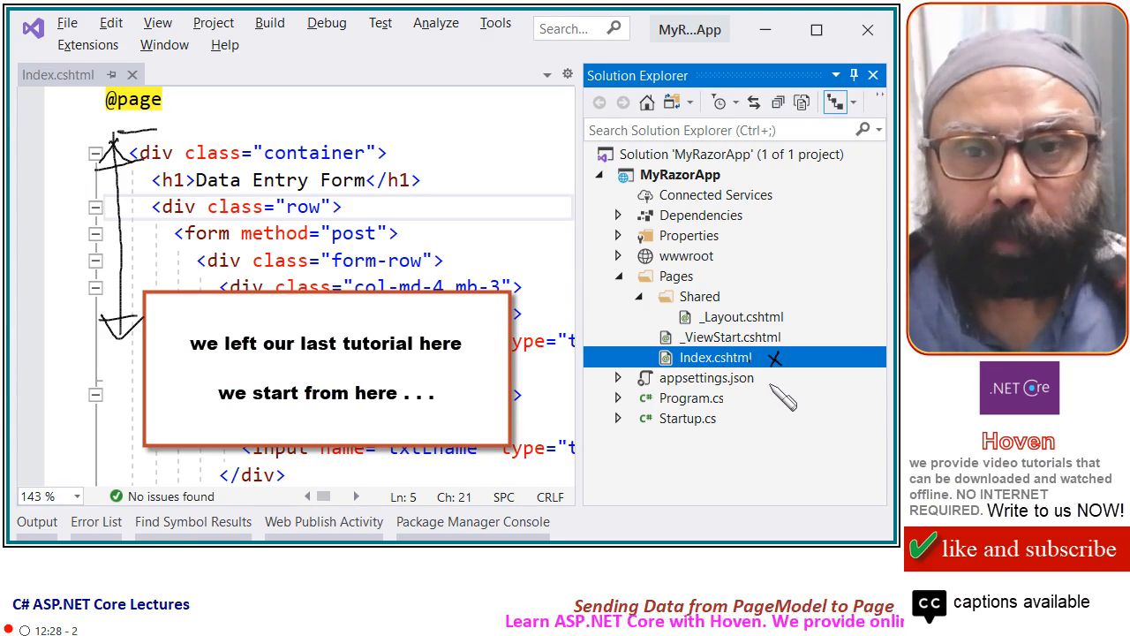
mouse_move(768, 404)
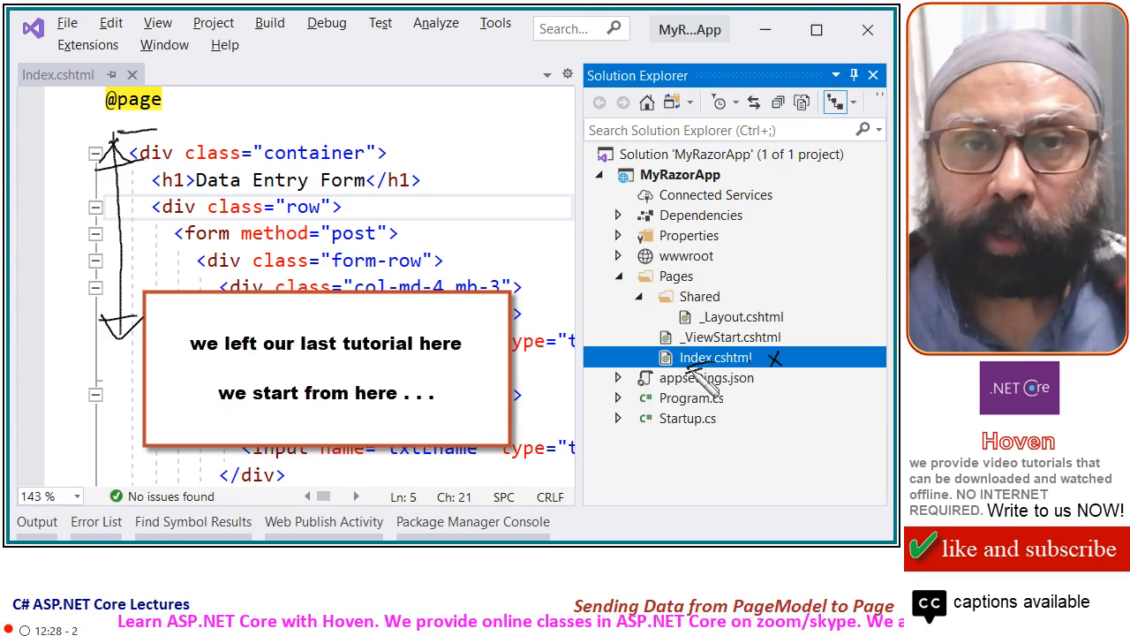
mouse_move(402, 124)
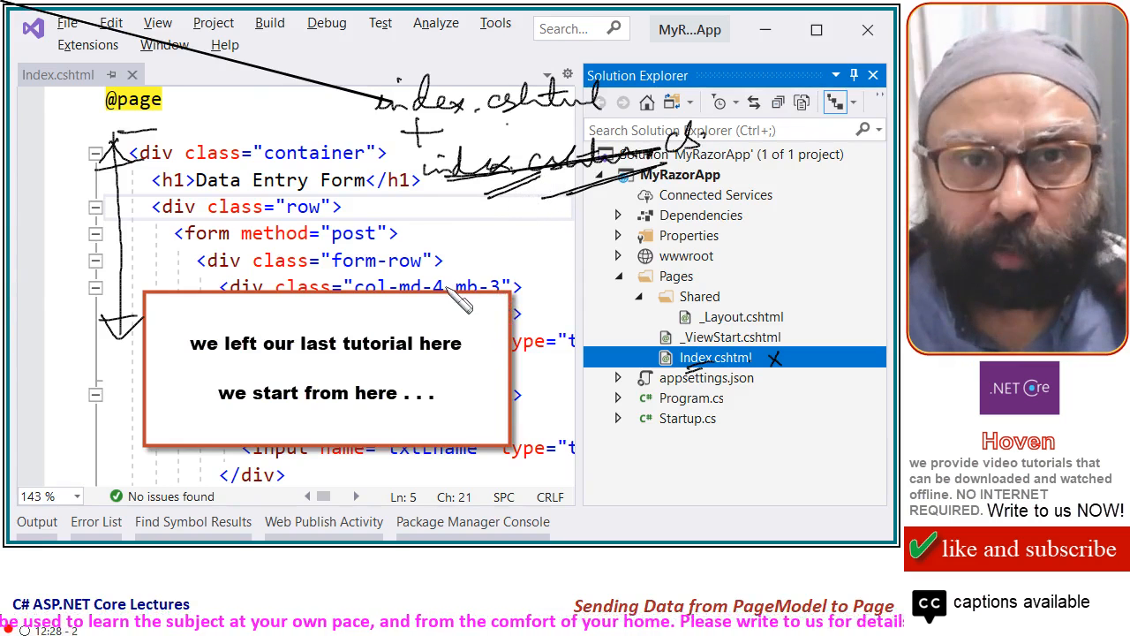
click(676, 275)
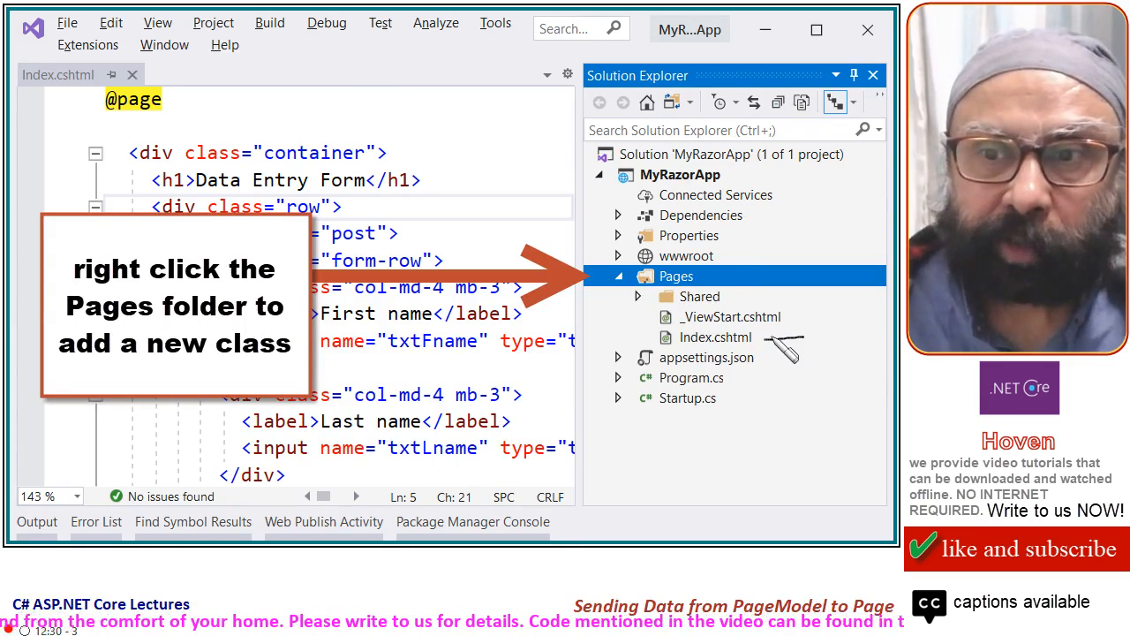
mouse_move(759, 342)
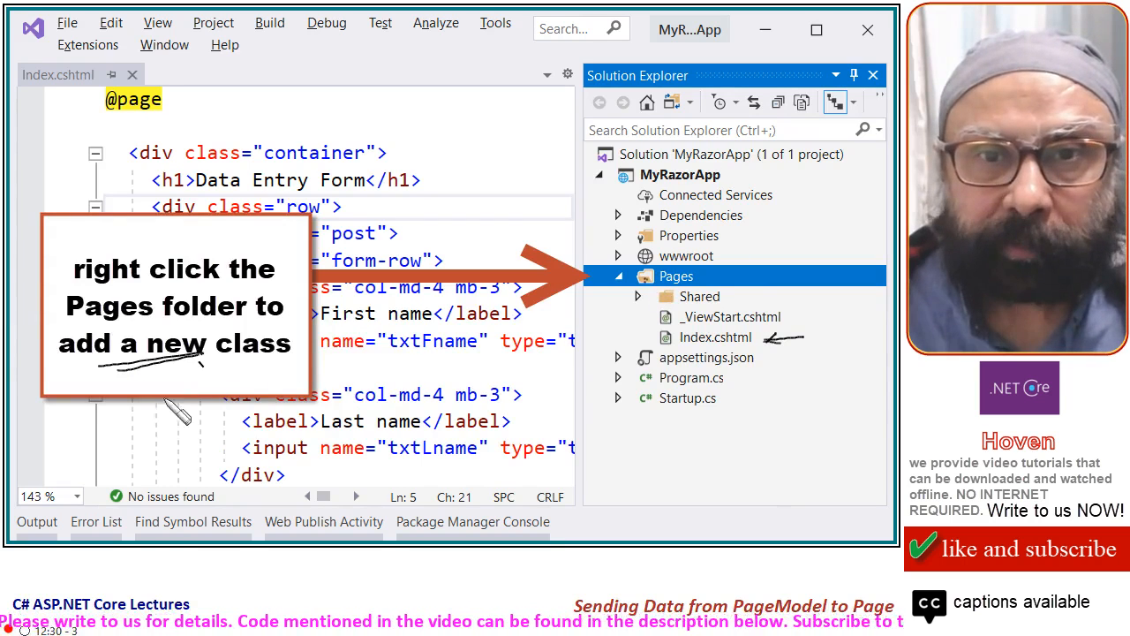
right_click(675, 276)
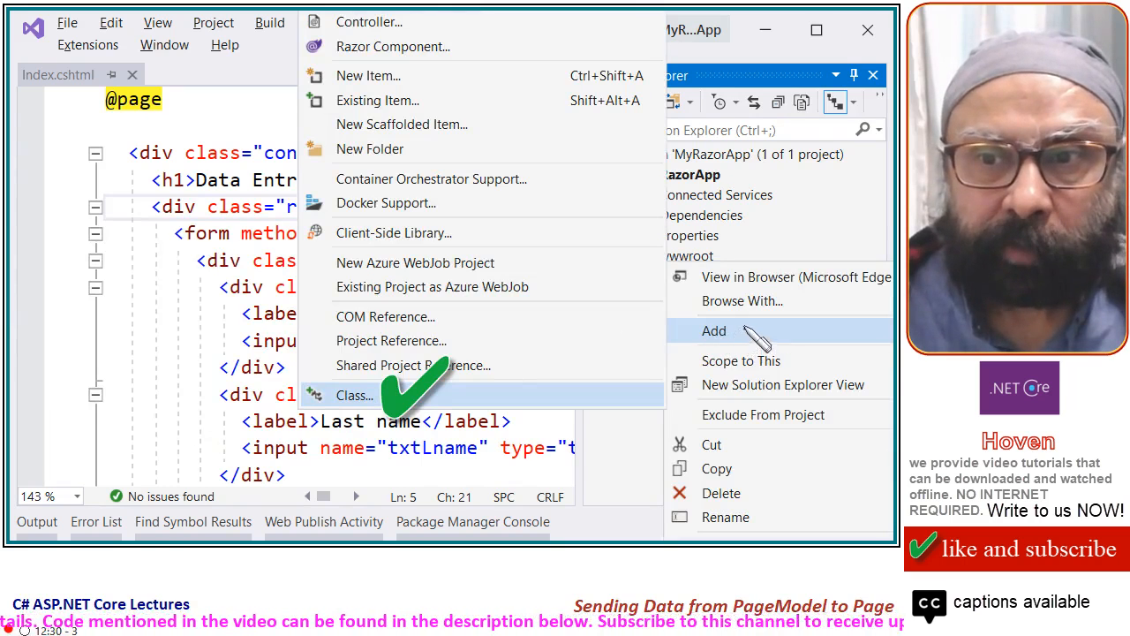
mouse_move(675, 380)
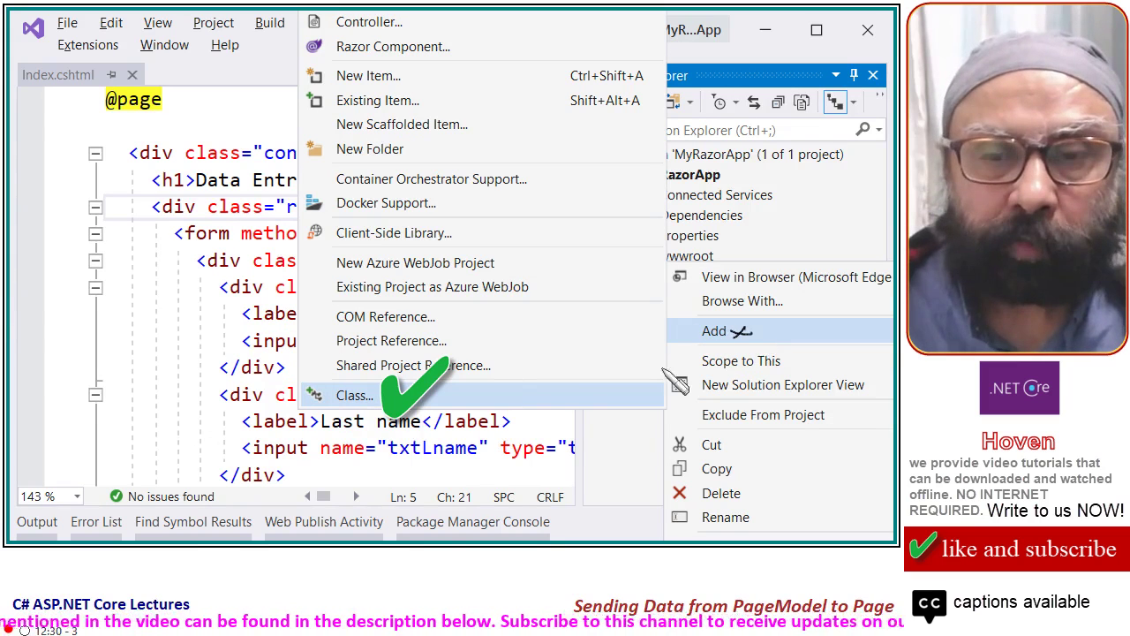
click(354, 396)
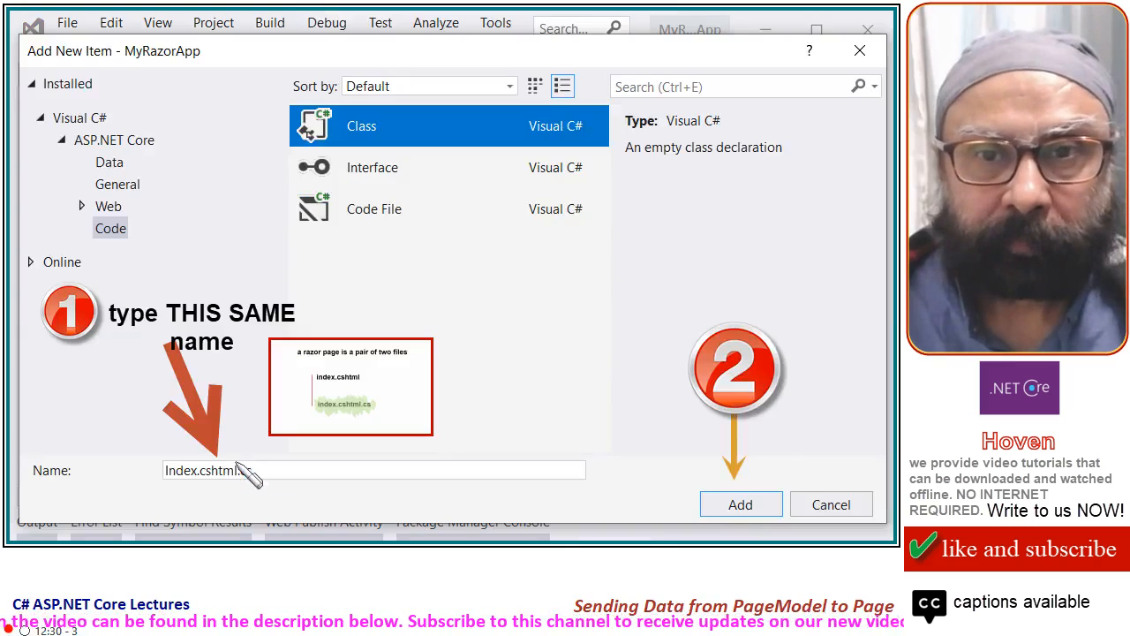
Append .cs so the new class is named Index.cshtml.cs
text(.cs)
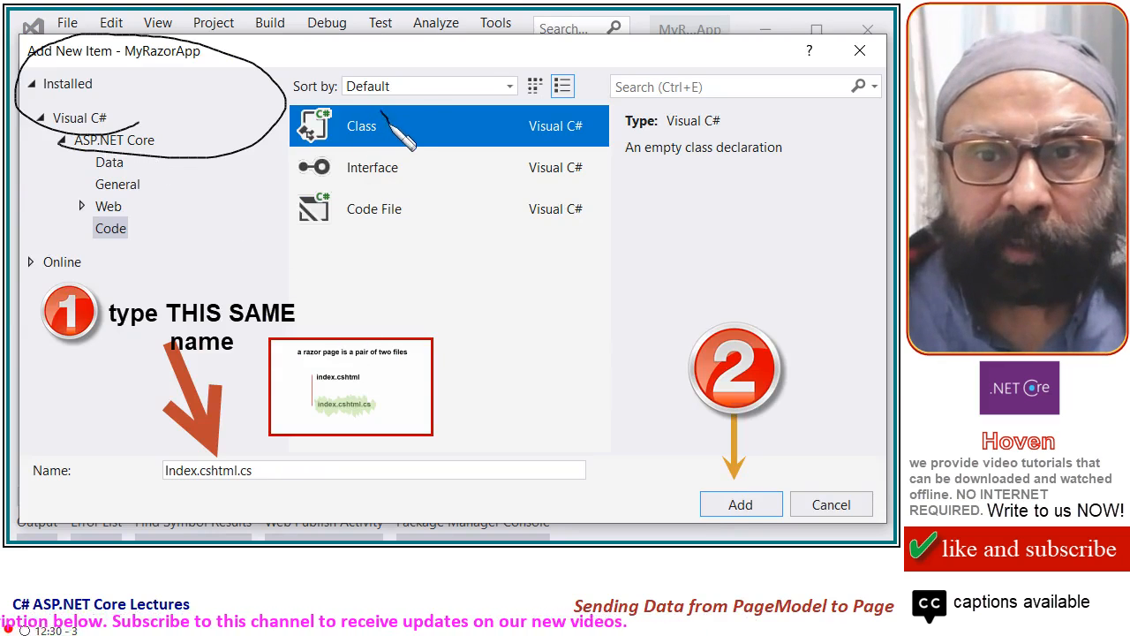
mouse_move(185, 521)
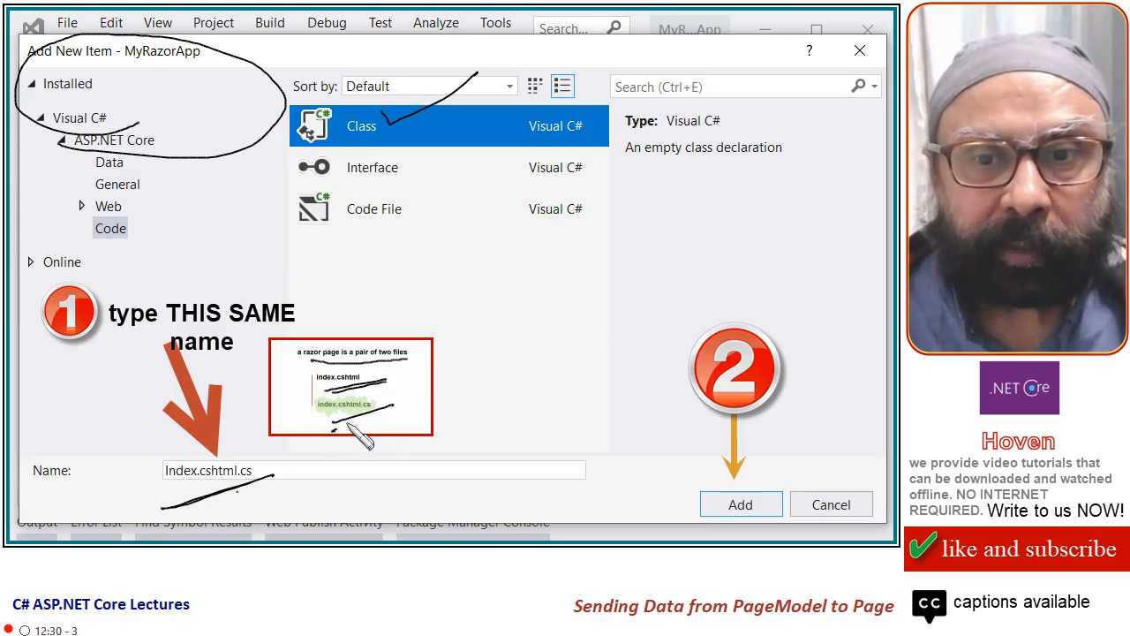
mouse_move(191, 491)
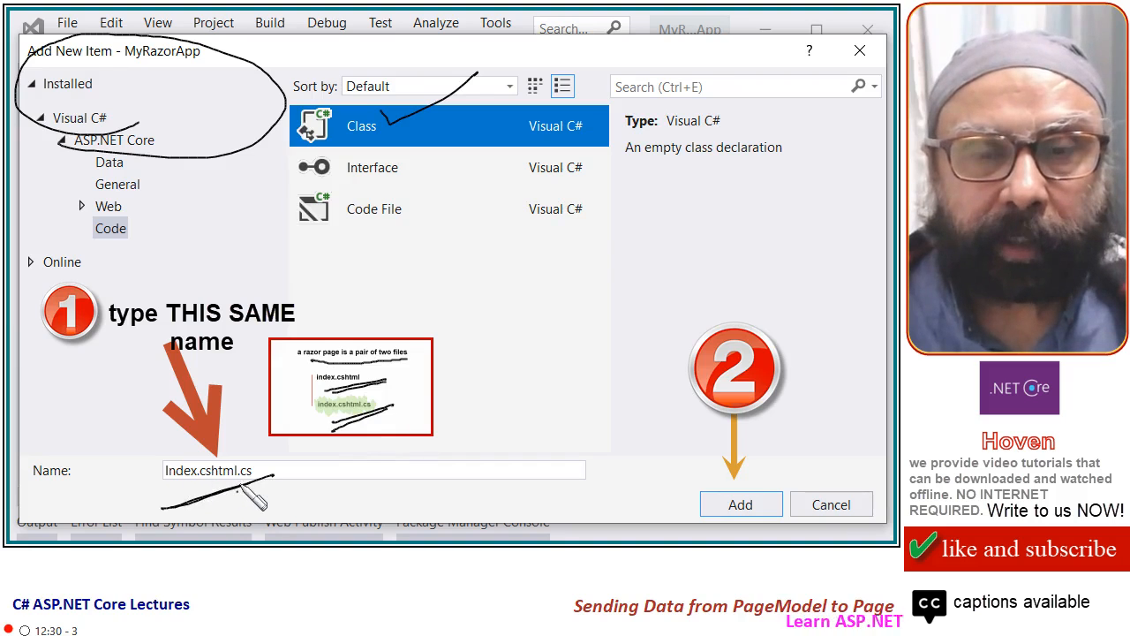
mouse_move(274, 504)
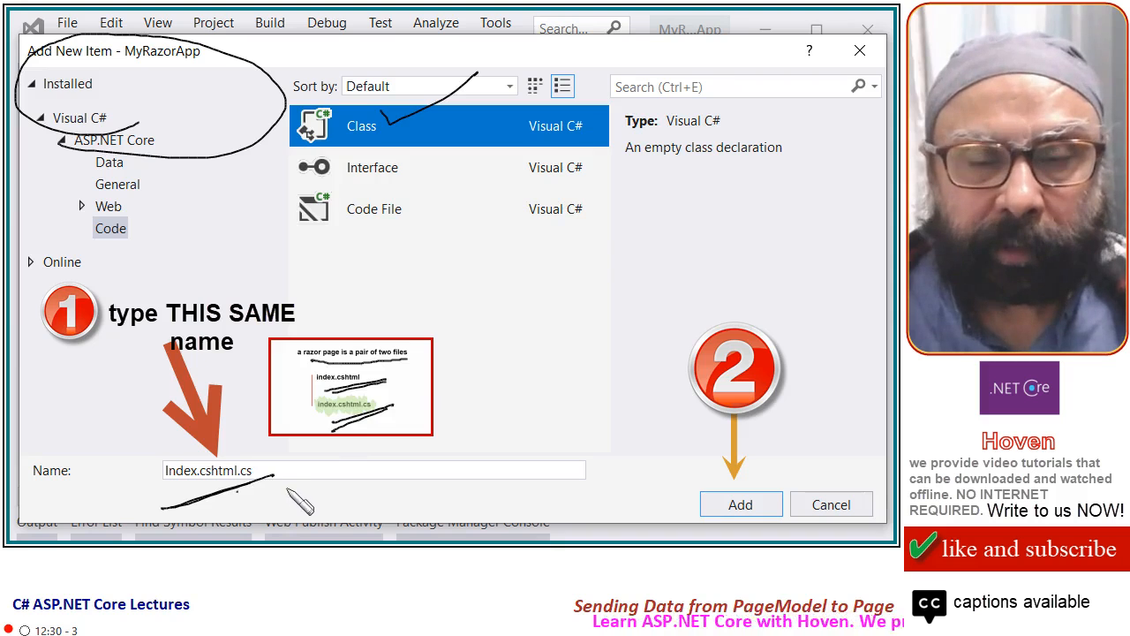
mouse_move(291, 509)
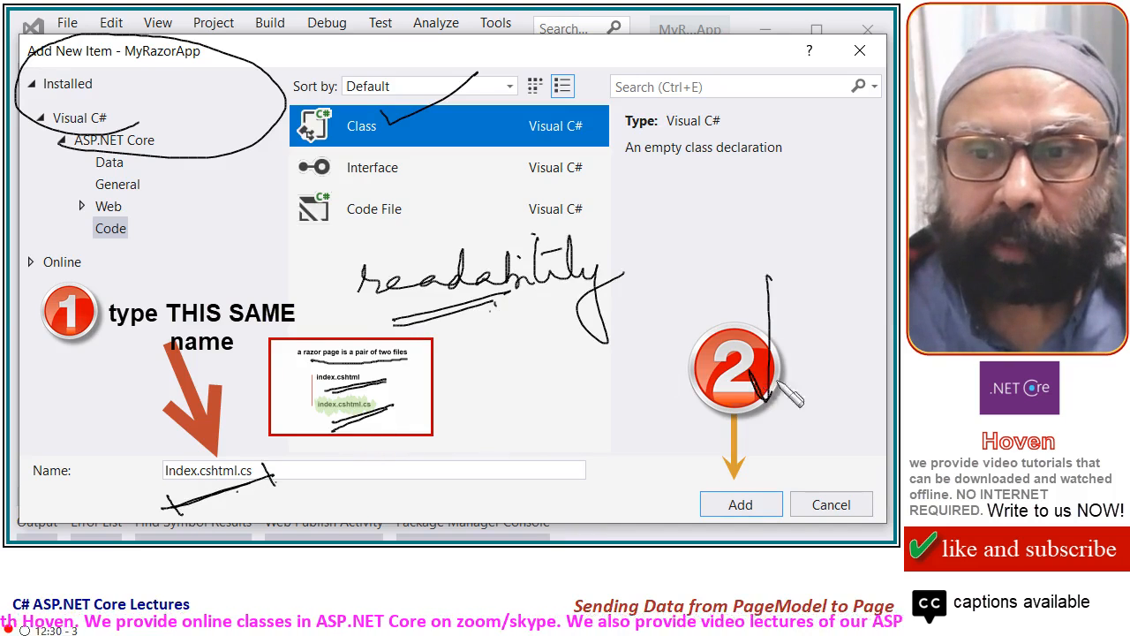
Create Index.cshtml.cs in Pages, nested under Index.cshtml with an empty Index class
click(740, 505)
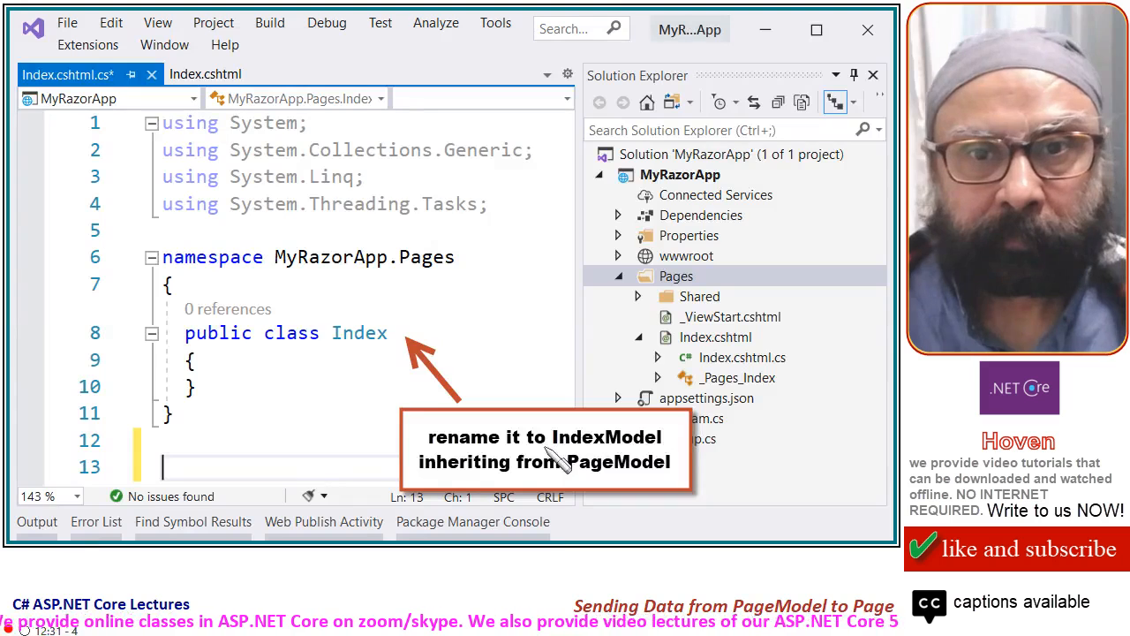
mouse_move(590, 436)
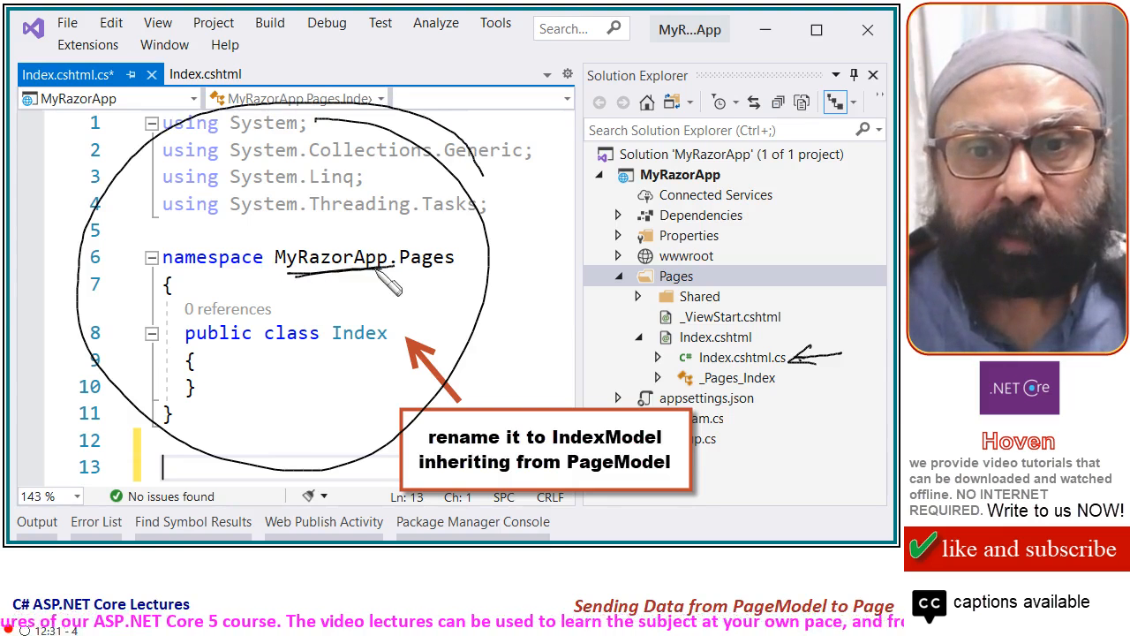
mouse_move(353, 362)
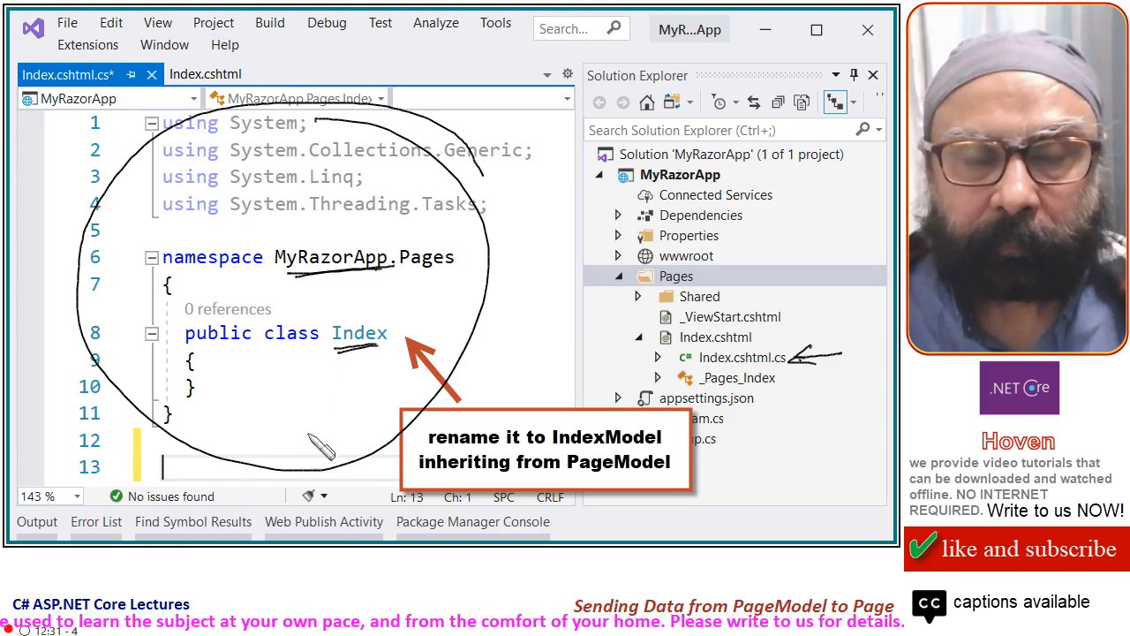
mouse_move(407, 344)
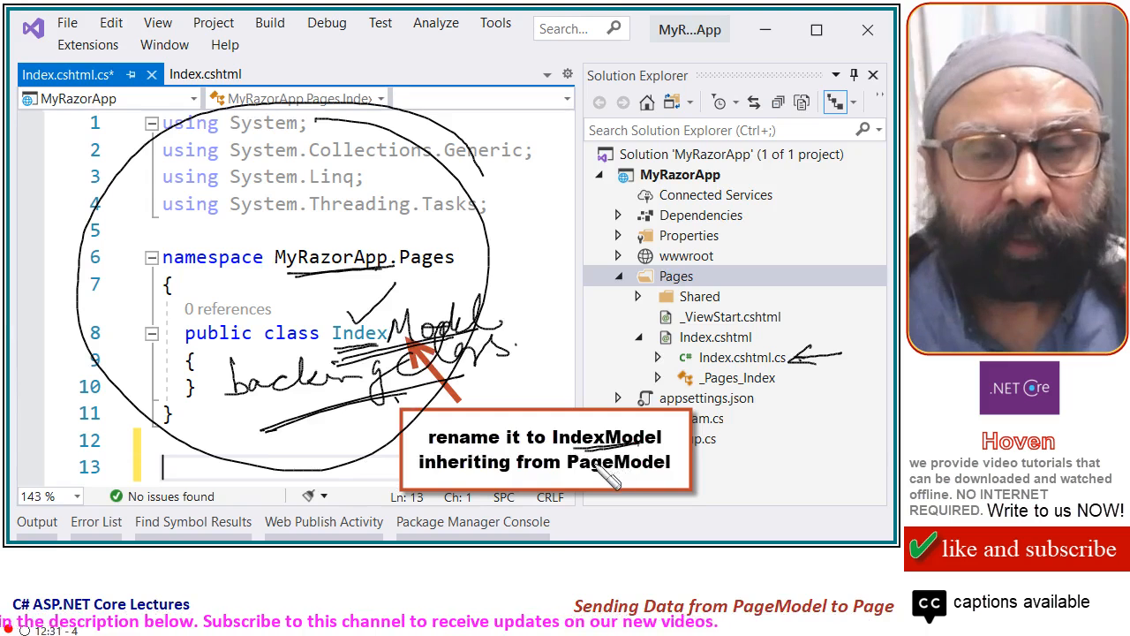
mouse_move(445, 392)
text(Model: PageModel)
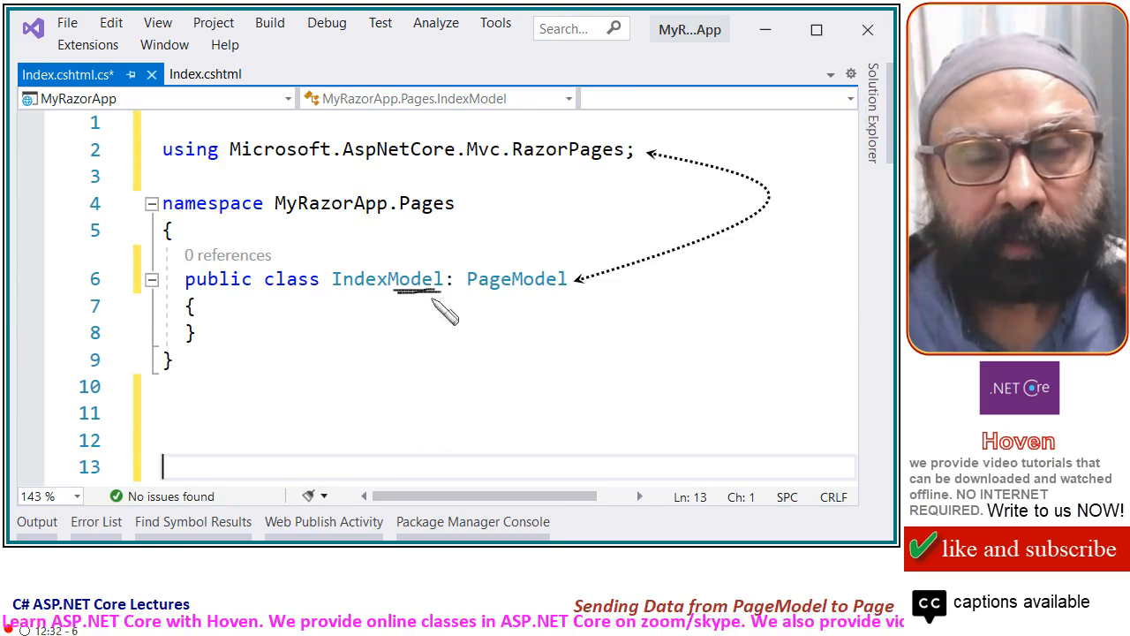
mouse_move(410, 301)
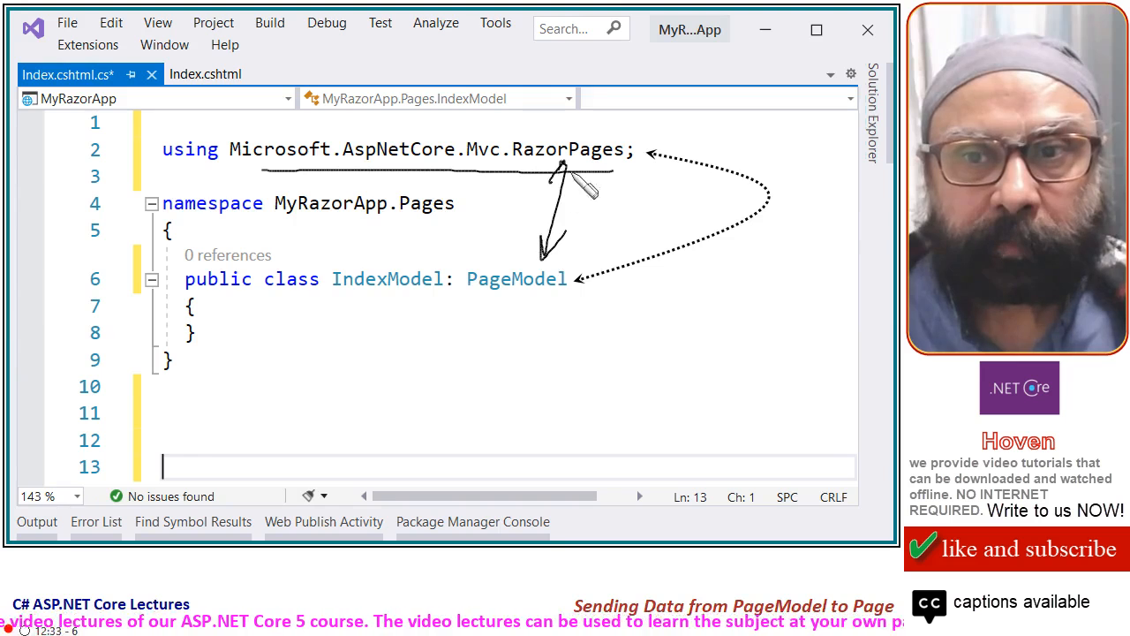
mouse_move(476, 421)
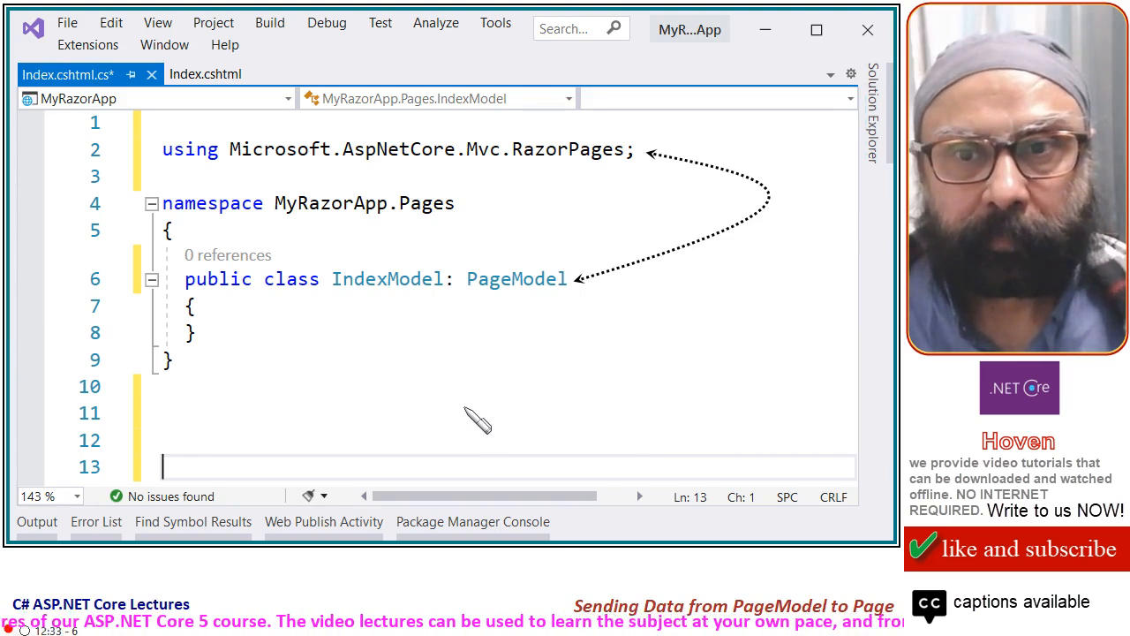
mouse_move(505, 392)
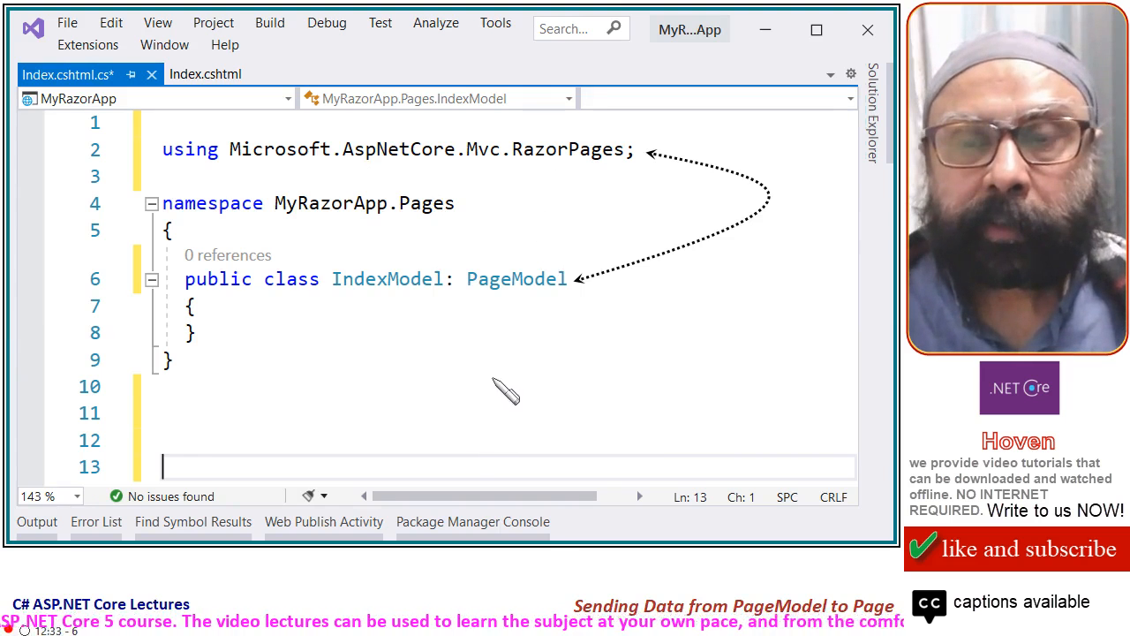
mouse_move(356, 318)
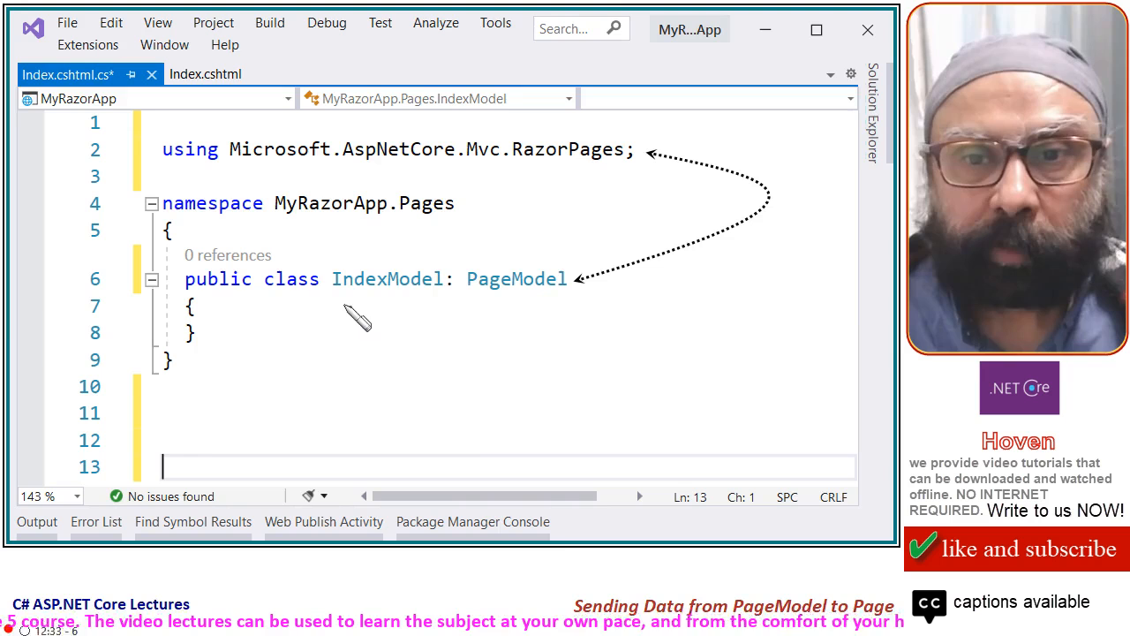
drag(344, 307, 590, 307)
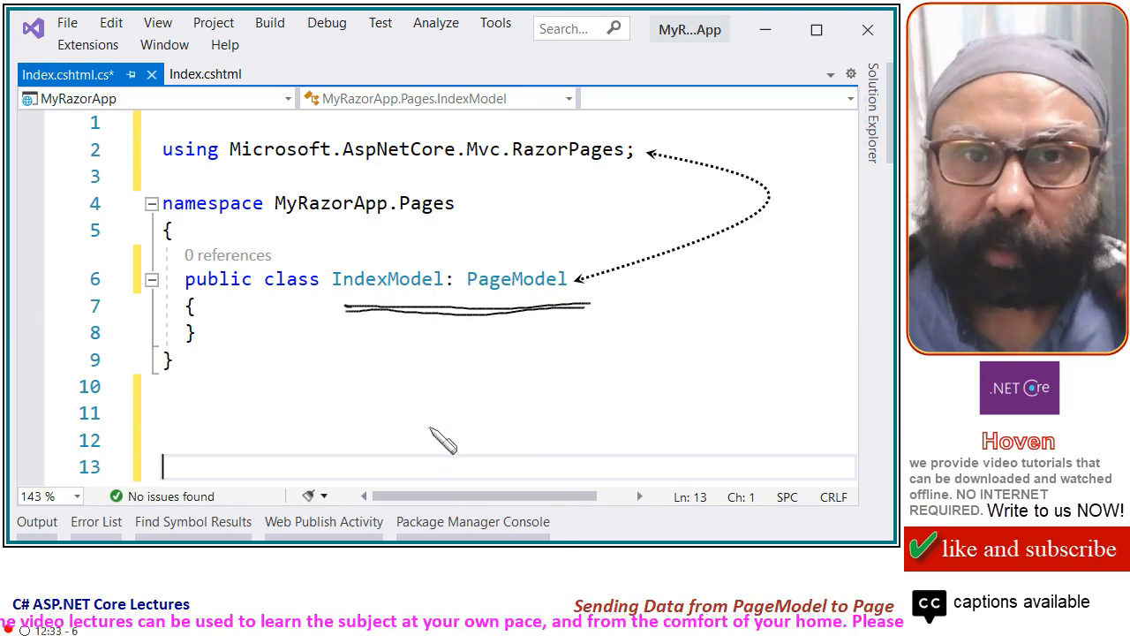
mouse_move(406, 450)
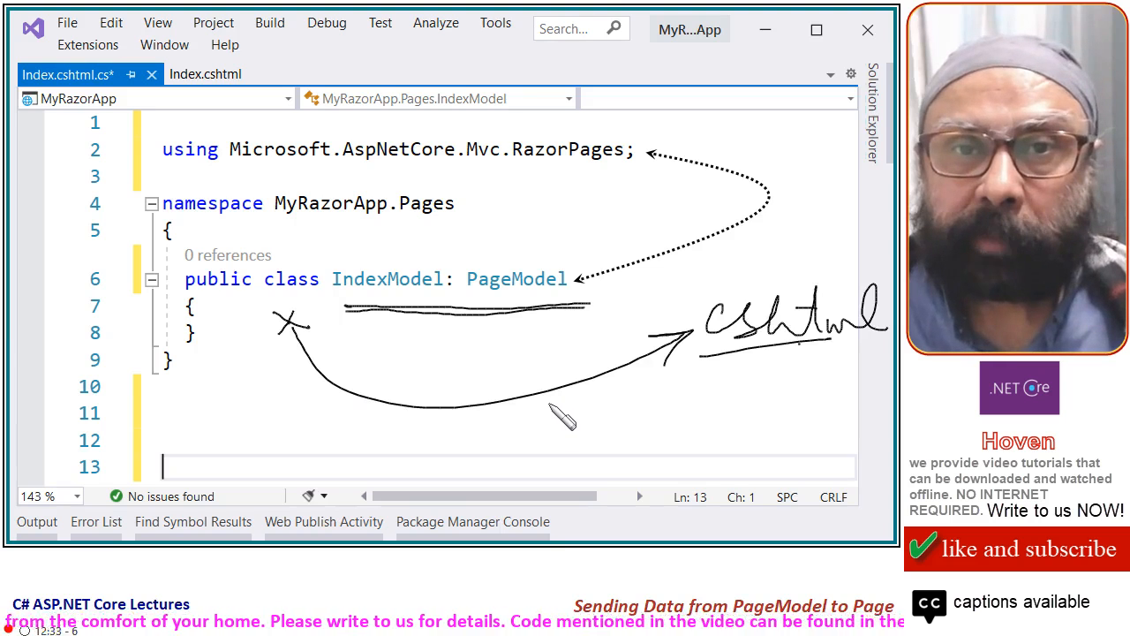
mouse_move(455, 261)
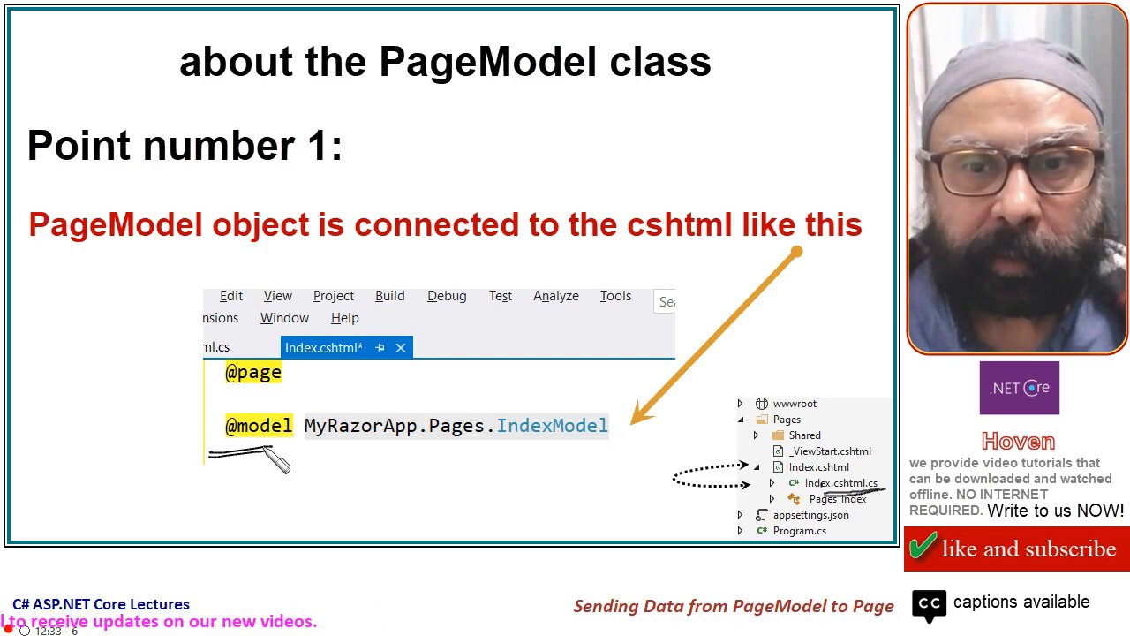
mouse_move(321, 378)
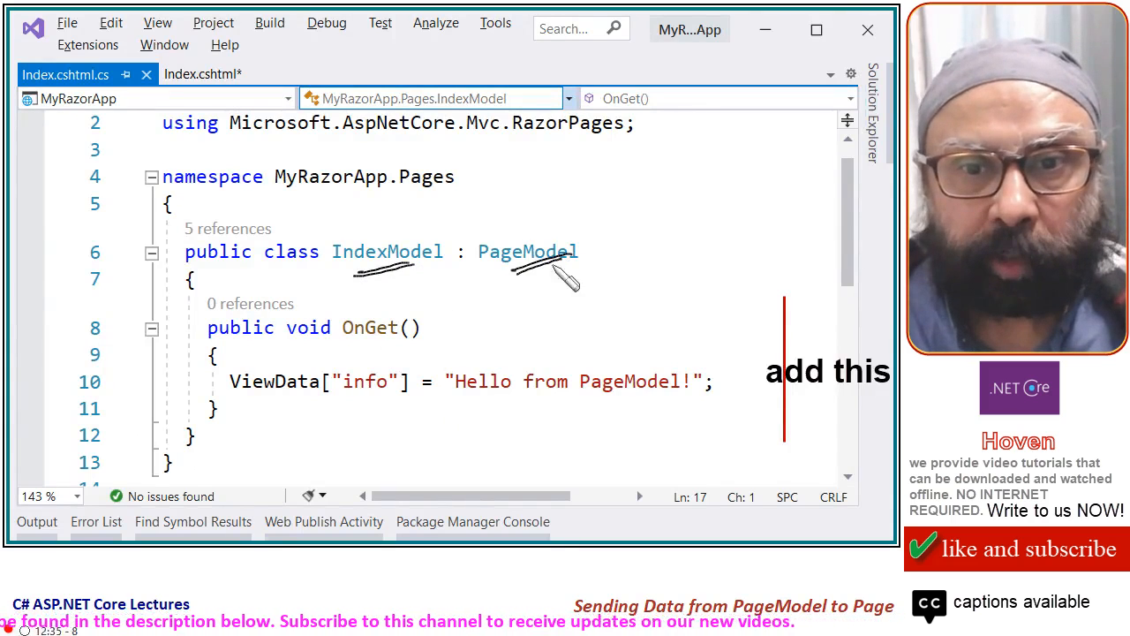
mouse_move(282, 353)
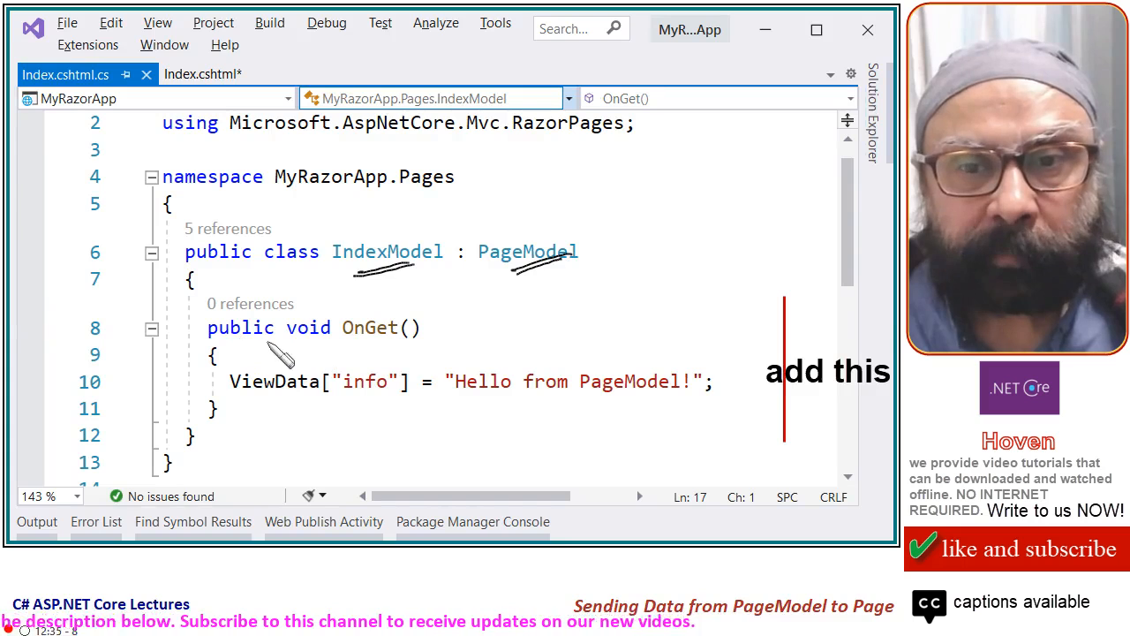
mouse_move(442, 353)
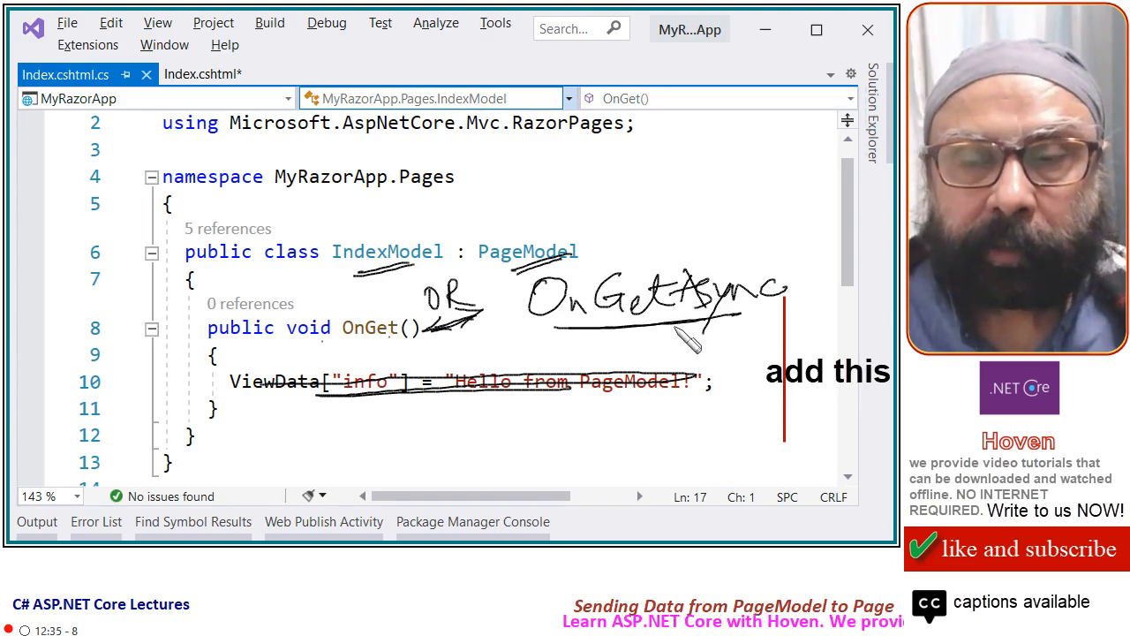
mouse_move(265, 398)
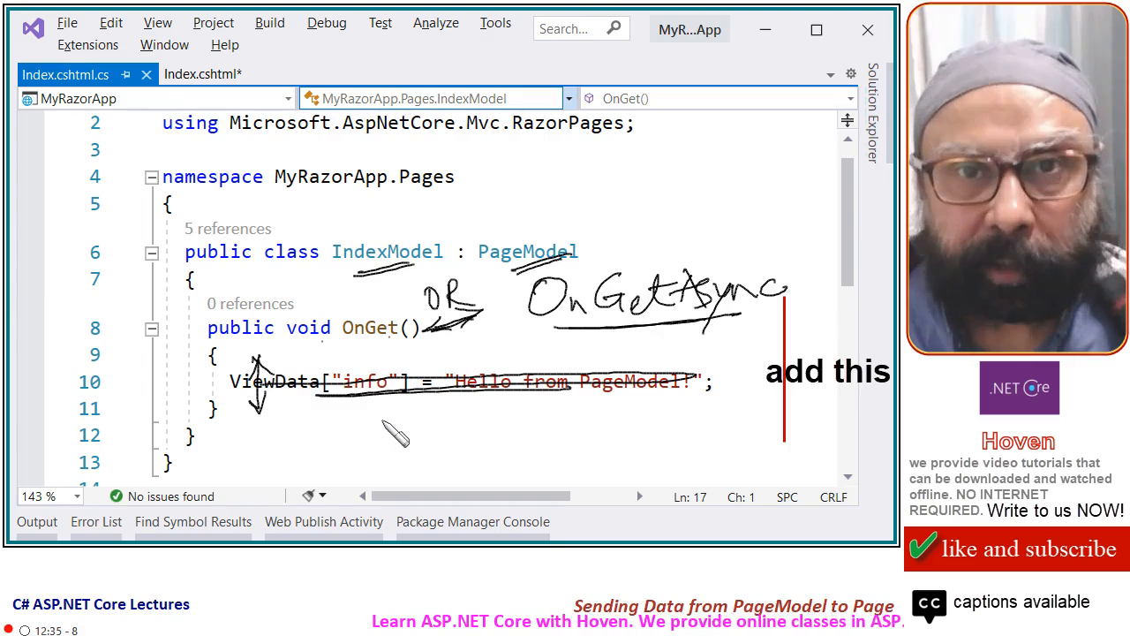
mouse_move(397, 442)
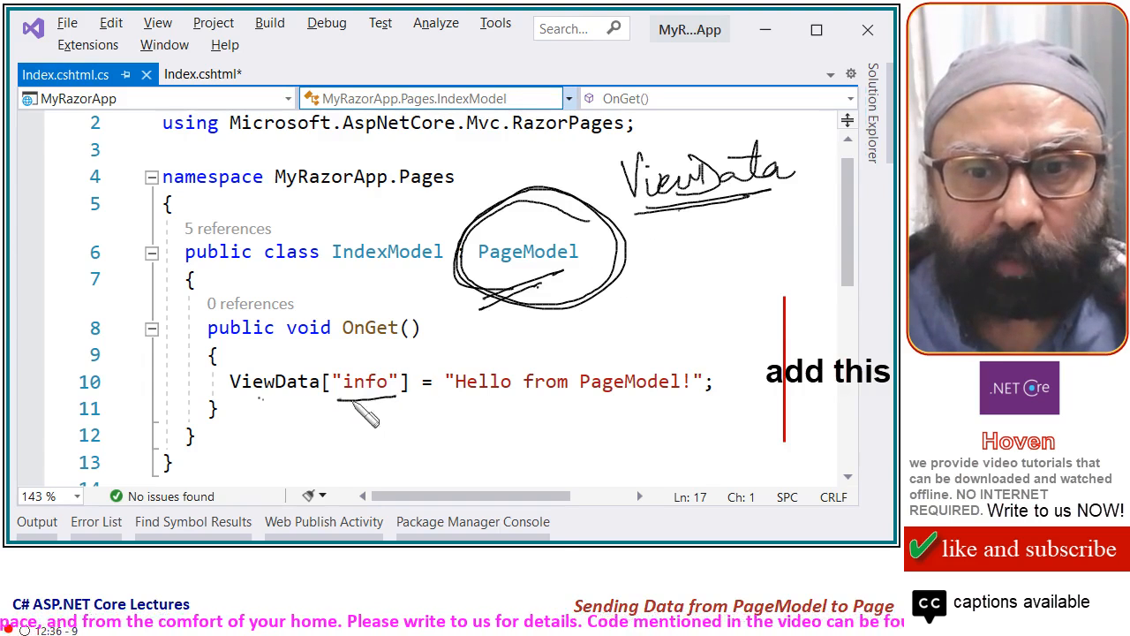
mouse_move(374, 415)
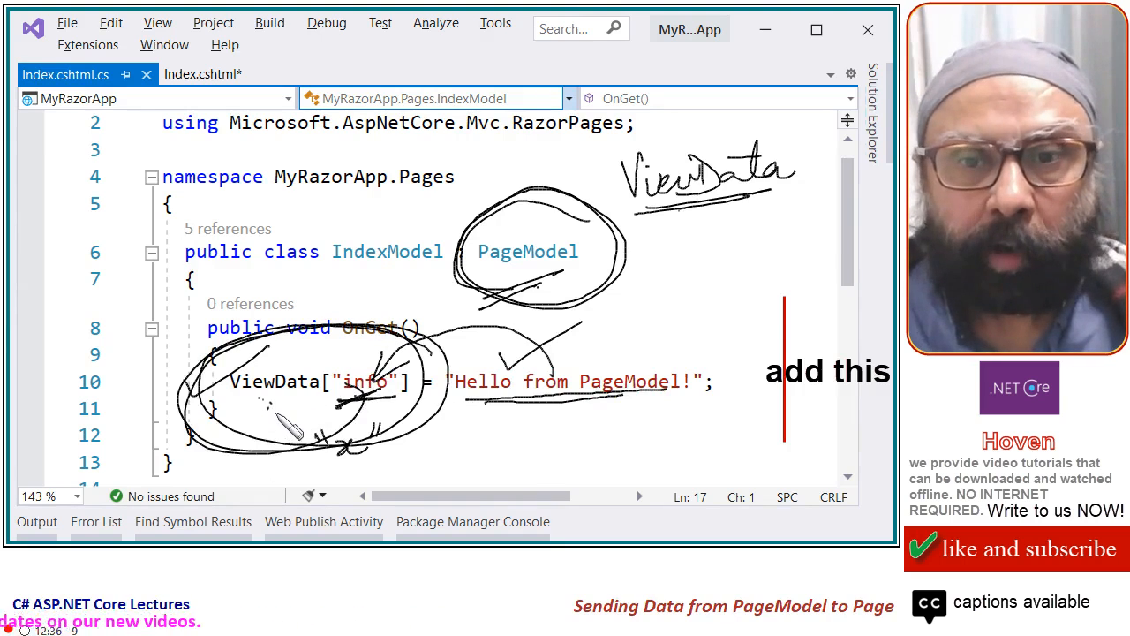
mouse_move(309, 375)
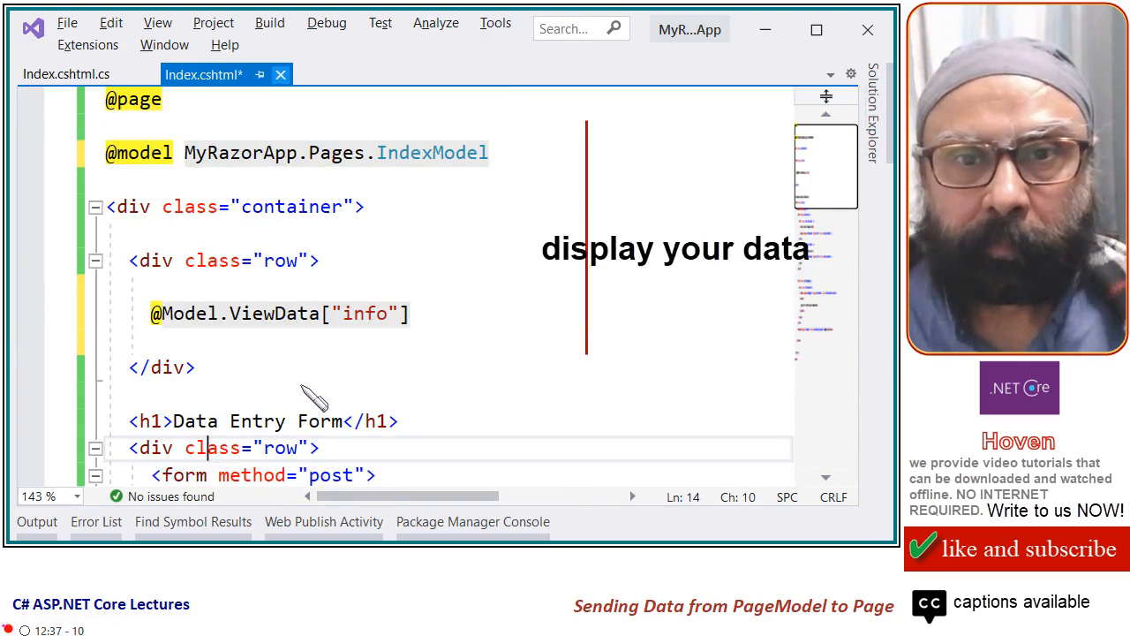
mouse_move(191, 115)
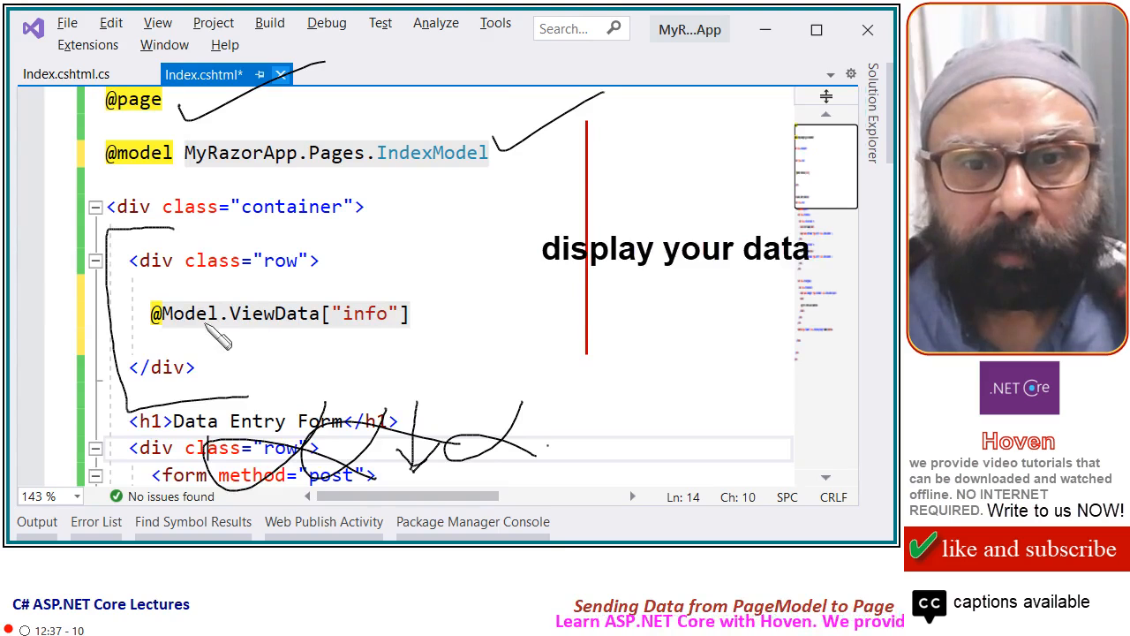
mouse_move(344, 339)
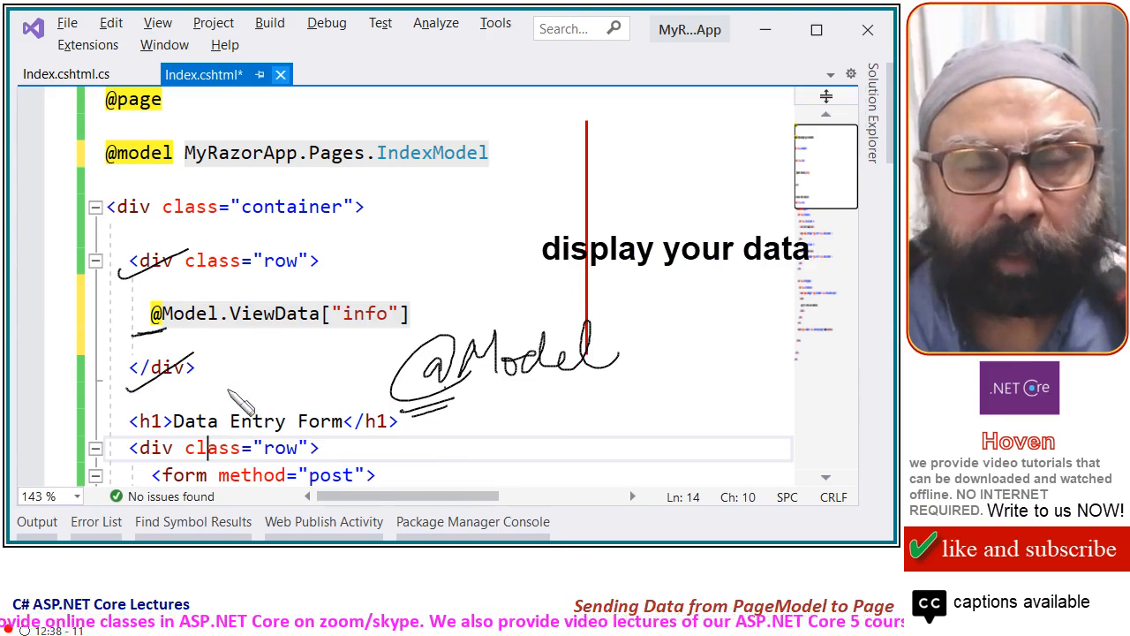
mouse_move(244, 403)
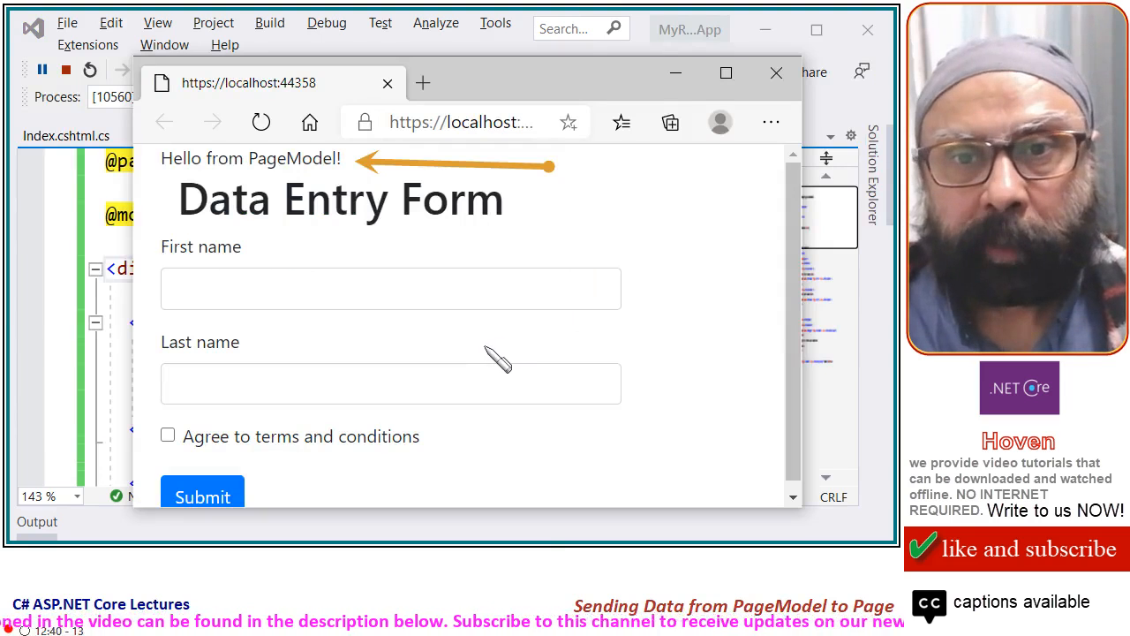
mouse_move(173, 181)
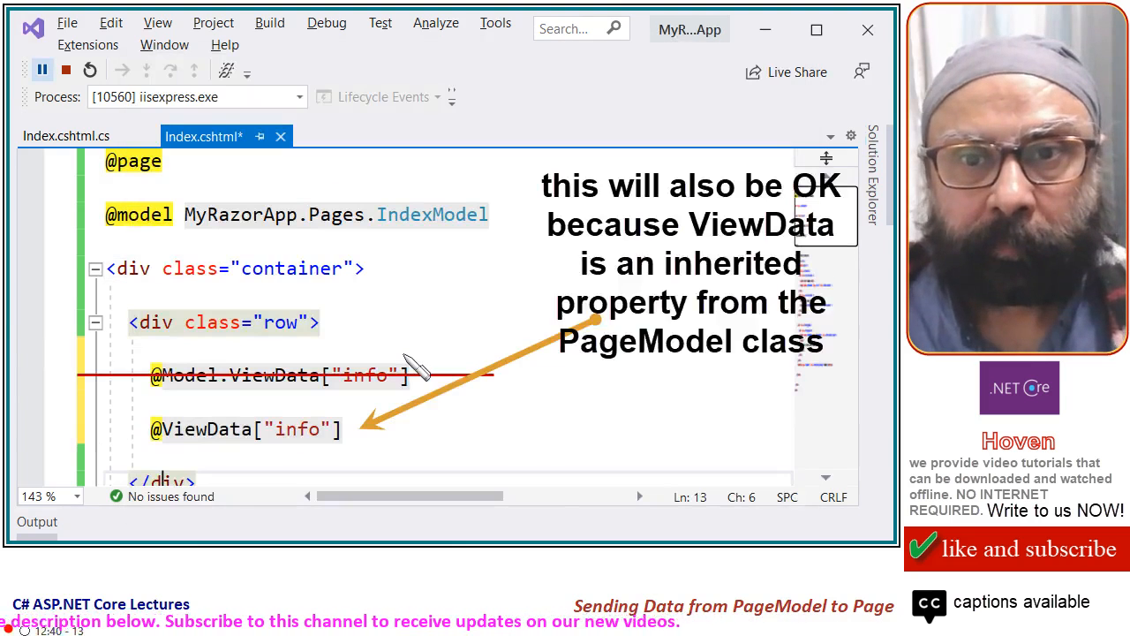
mouse_move(459, 445)
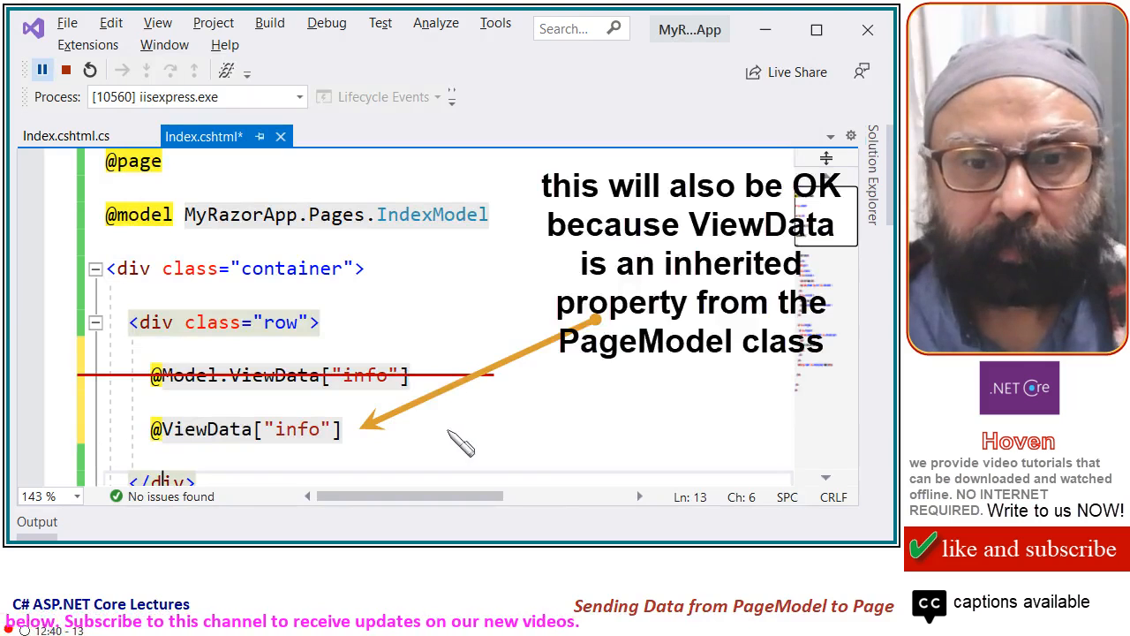
mouse_move(159, 406)
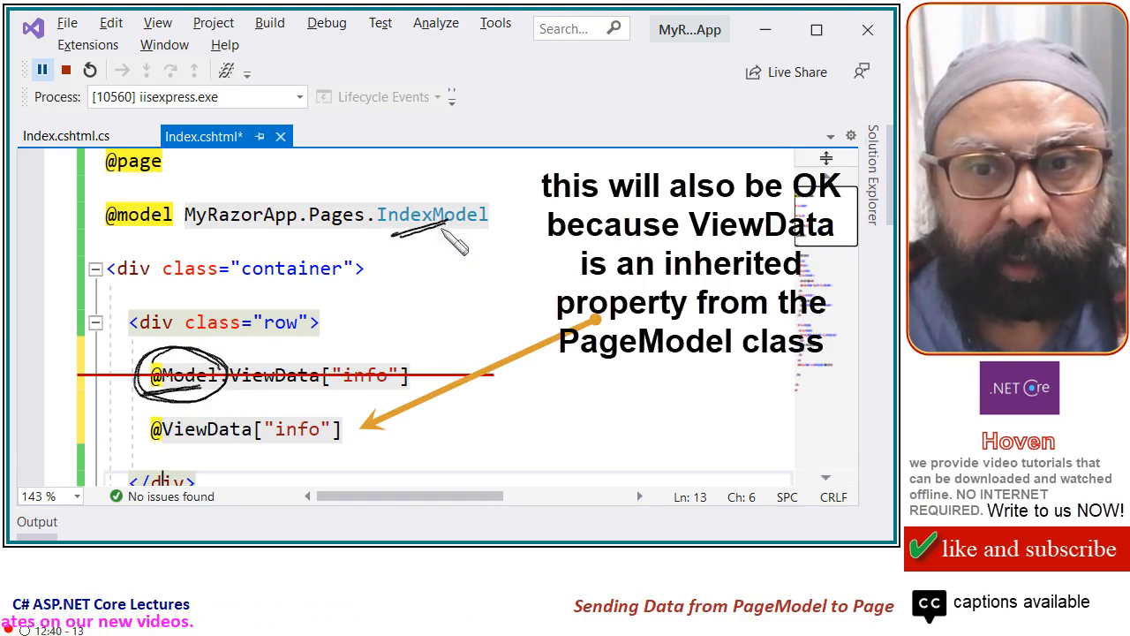
mouse_move(445, 272)
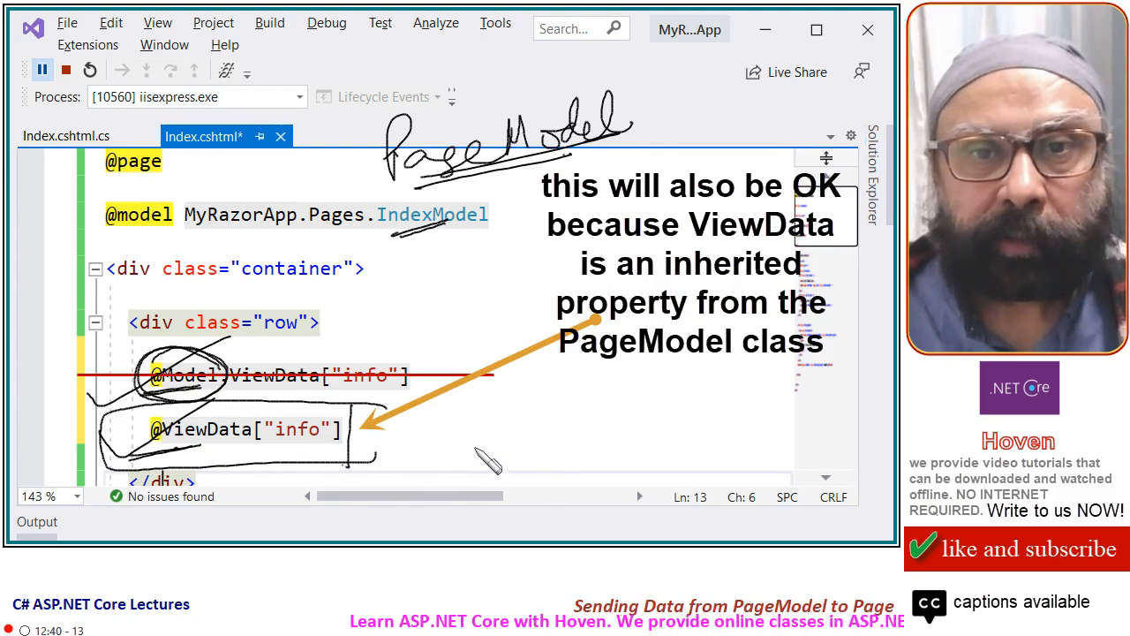
mouse_move(491, 457)
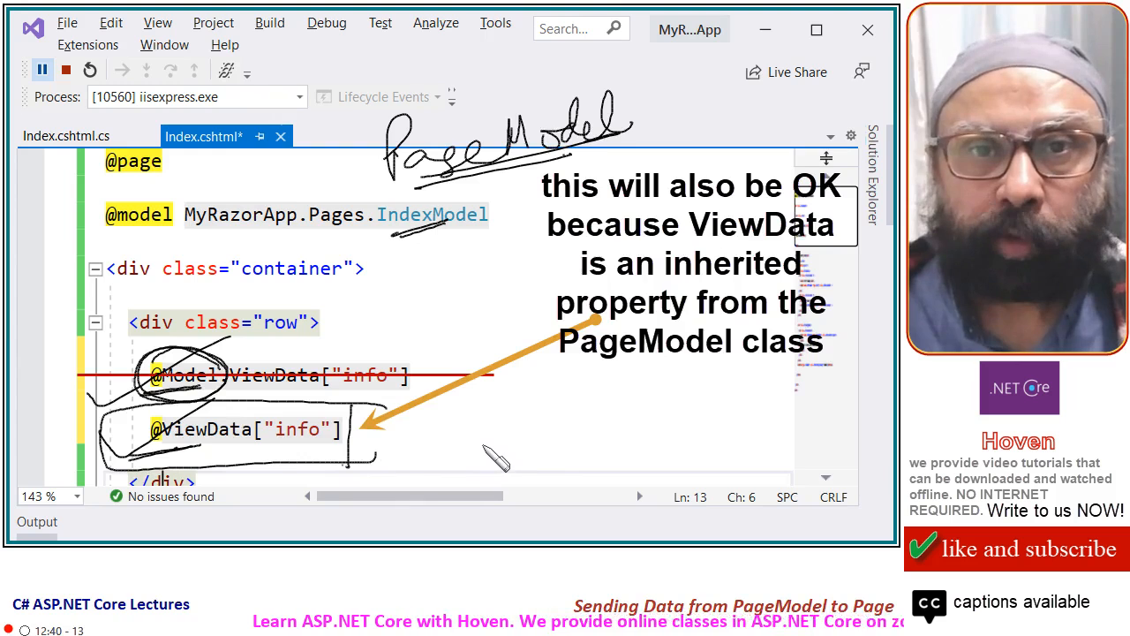